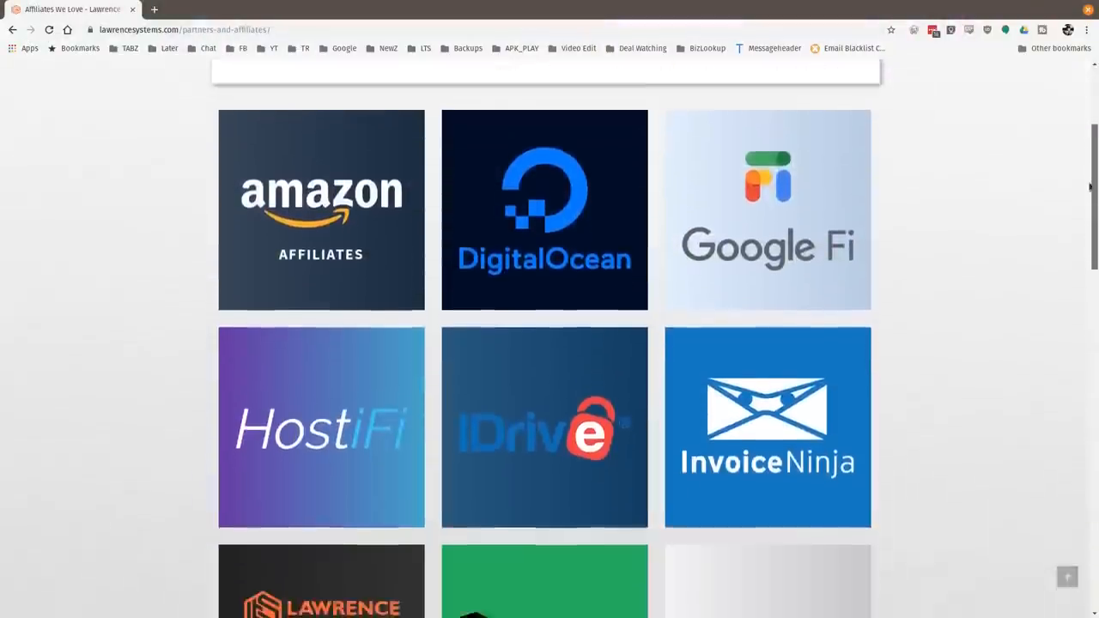
scroll(down, 3)
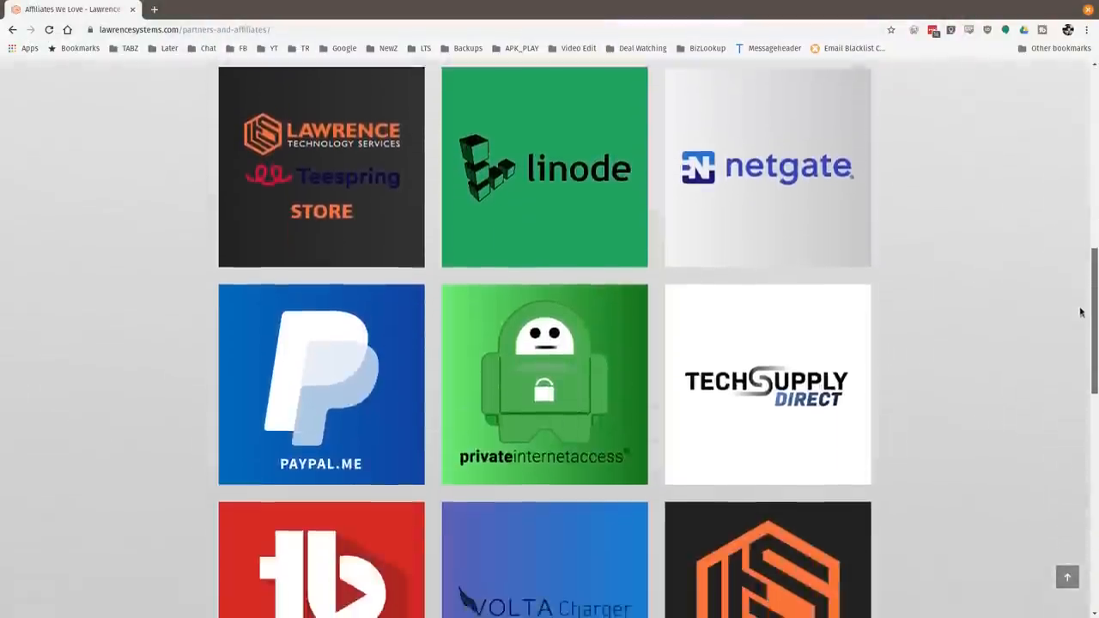
scroll(down, 3)
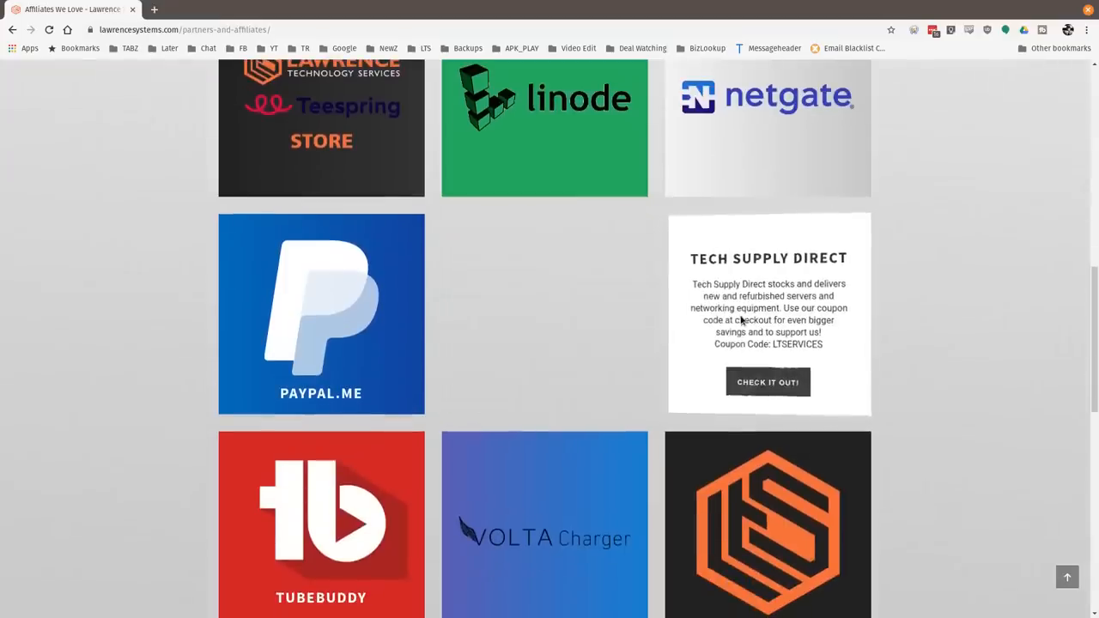